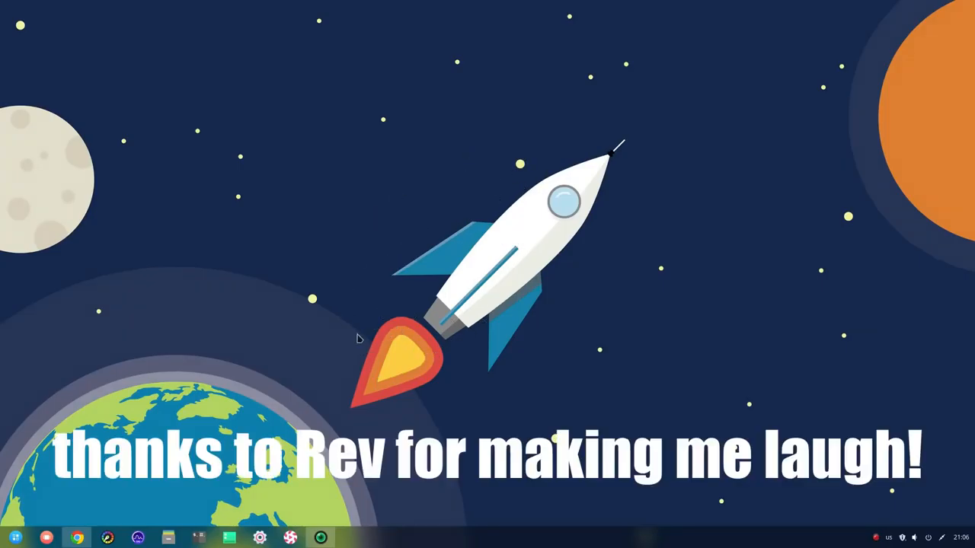
pyautogui.moveTo(432, 290)
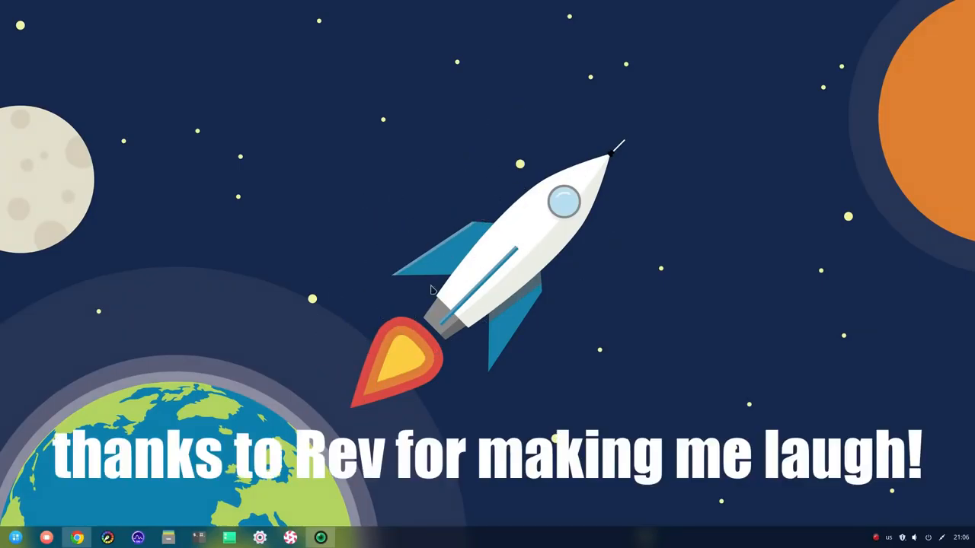
# - Browse Control Center to the Theme settings, then return to the full settings list
pyautogui.click(941, 538)
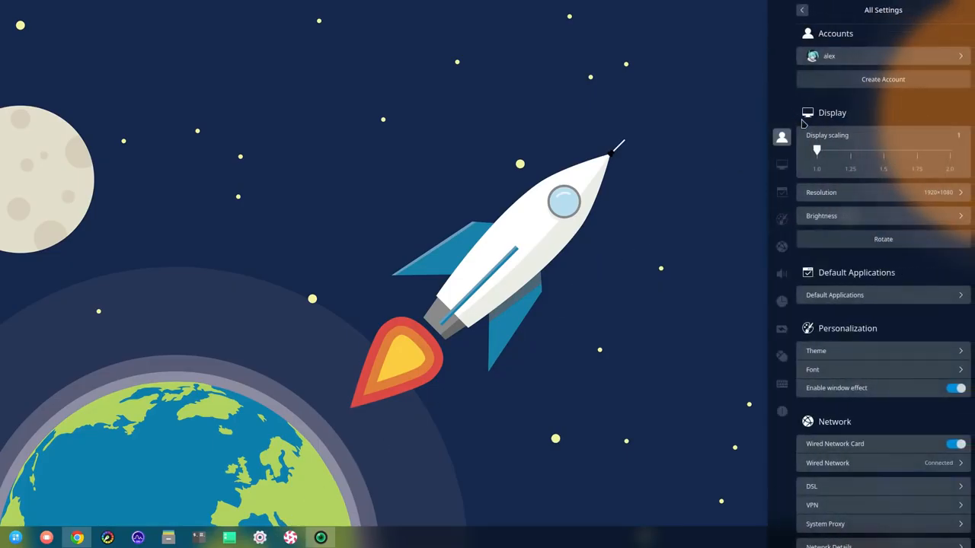
pyautogui.scroll(-3)
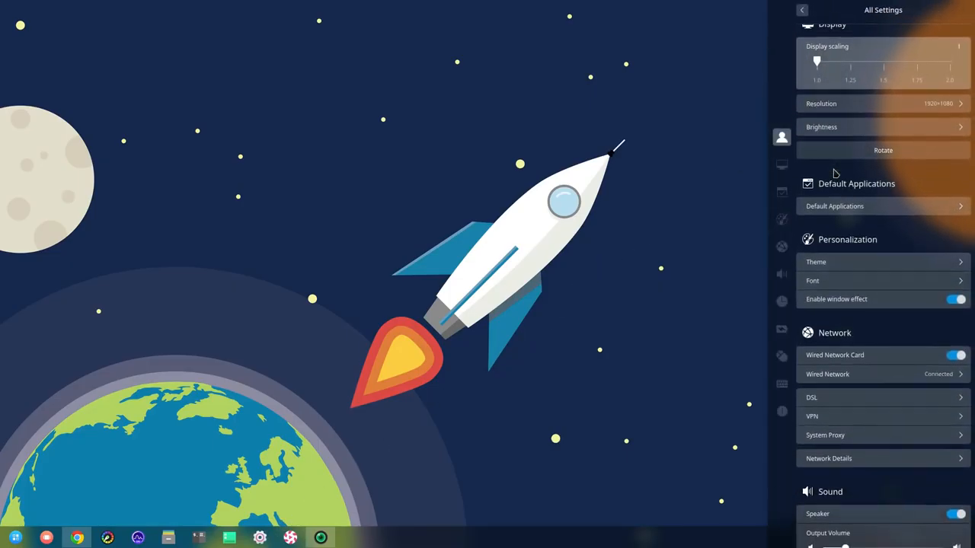
pyautogui.click(816, 262)
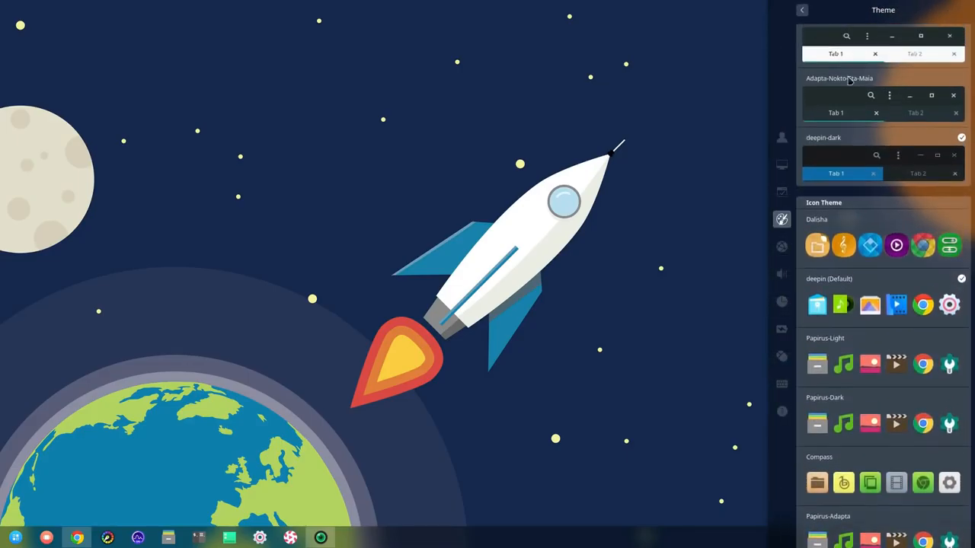
pyautogui.click(801, 9)
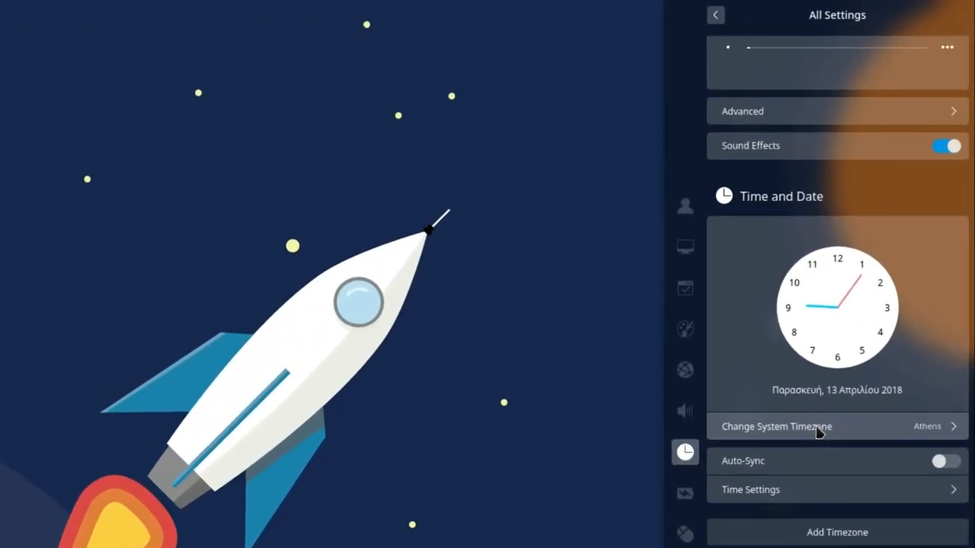
# - Search the system timezone chooser for 'New York', correcting garbled input along the way
pyautogui.click(775, 426)
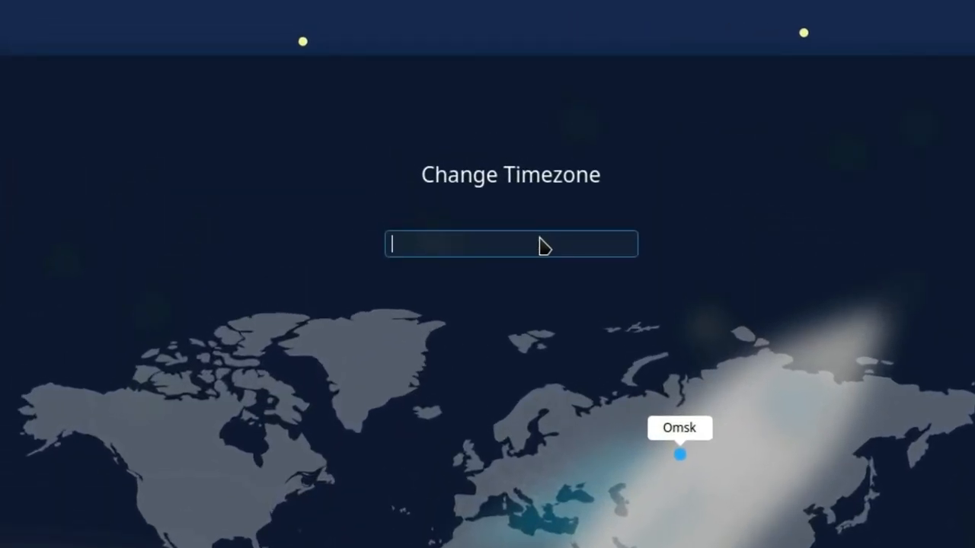
pyautogui.write('New Y')
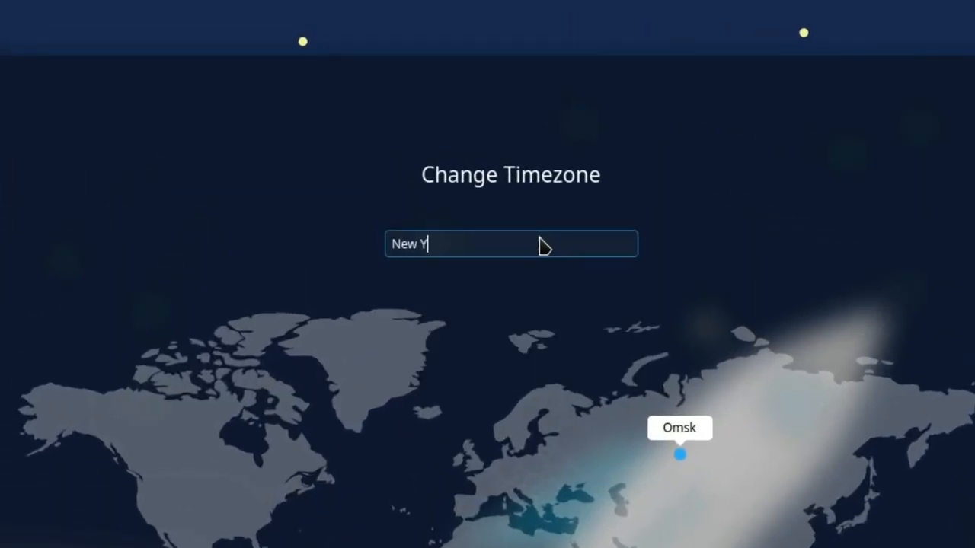
pyautogui.write('ork')
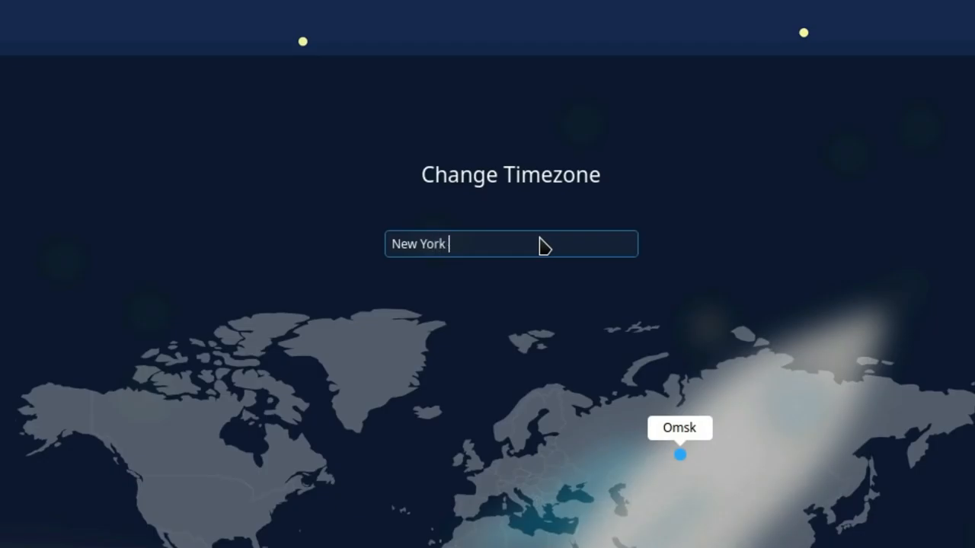
pyautogui.write('?????????')
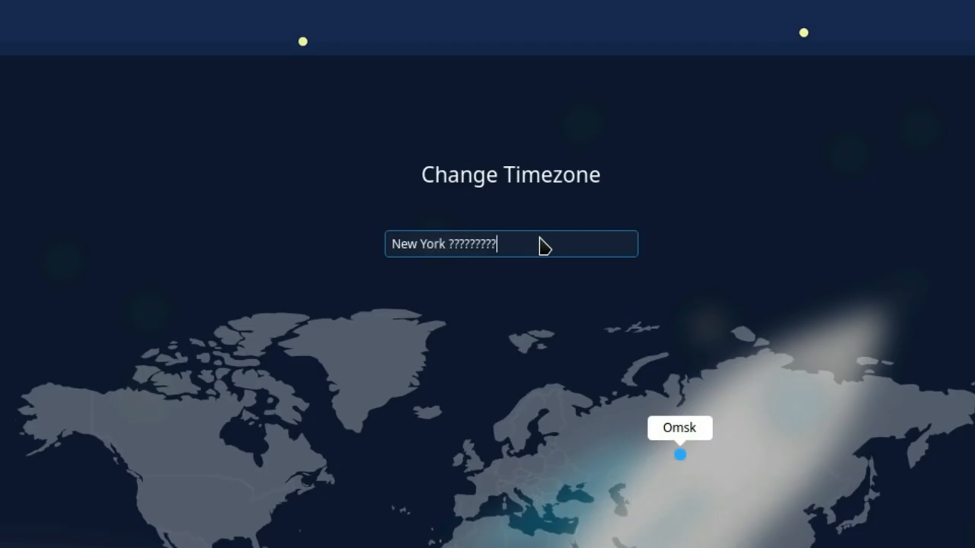
pyautogui.press('BackSpace')
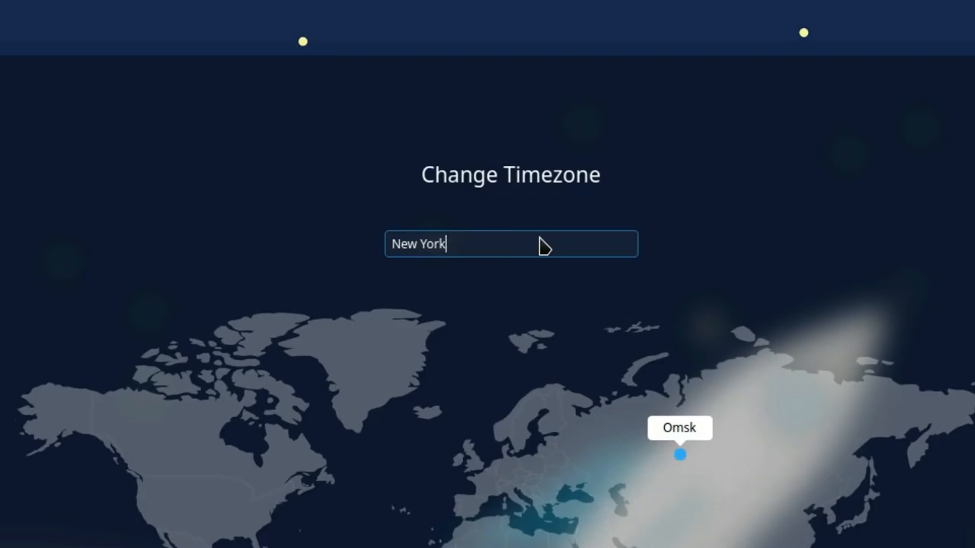
pyautogui.write('New_')
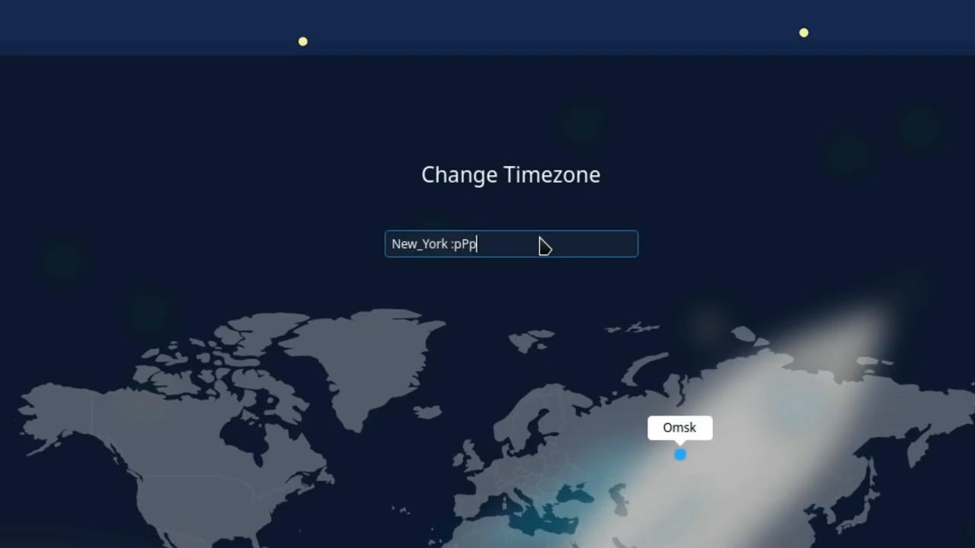
pyautogui.write('ppppPP')
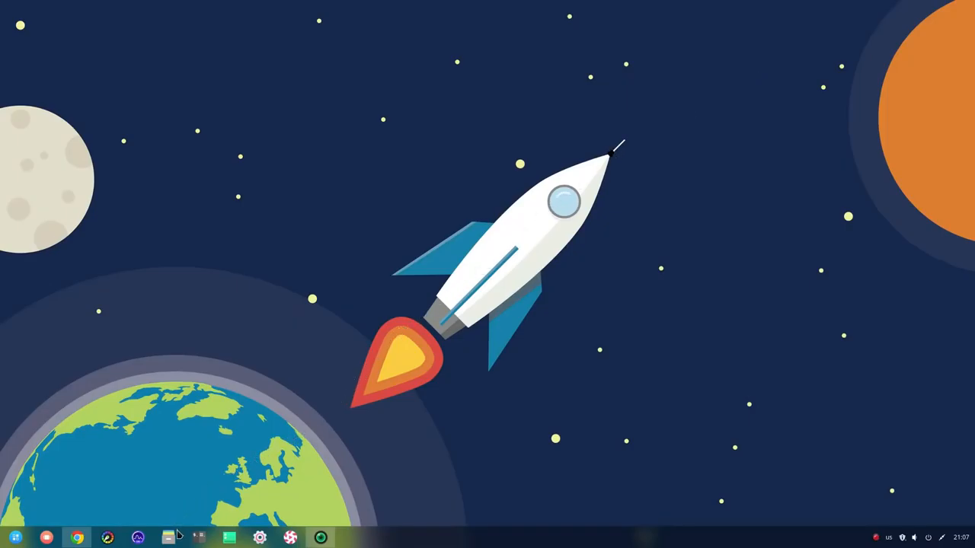
# - Launch a Tilix terminal from the dock and search the Launcher for 'calend'
pyautogui.click(167, 539)
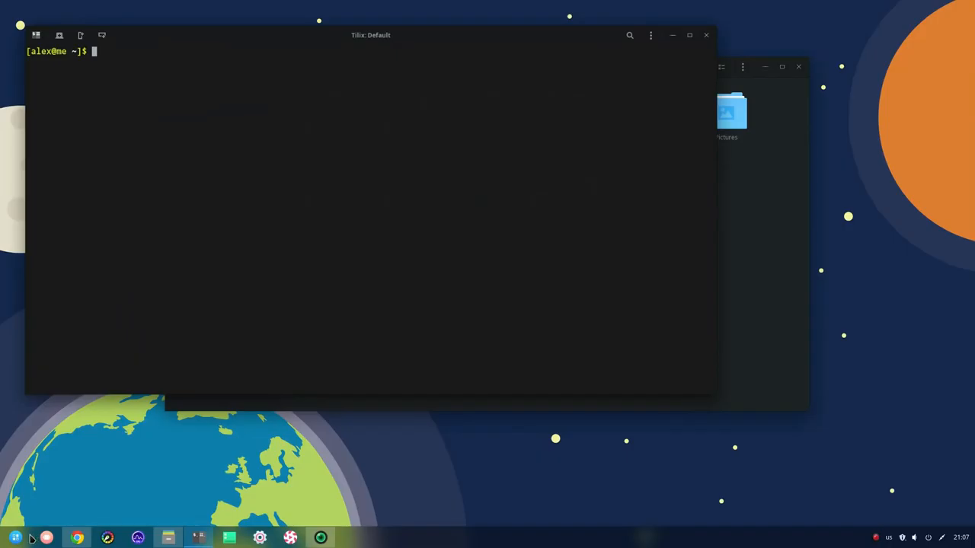
pyautogui.click(16, 539)
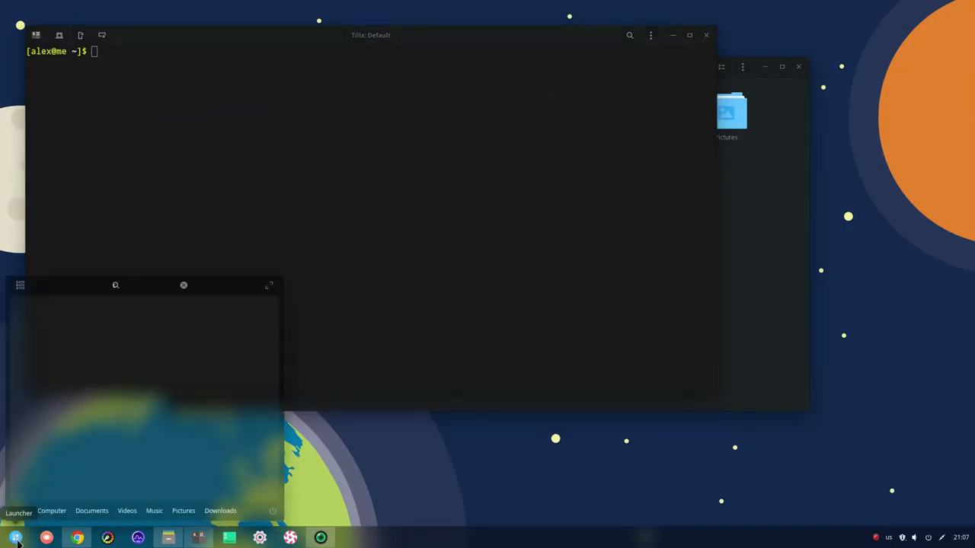
pyautogui.write('calend')
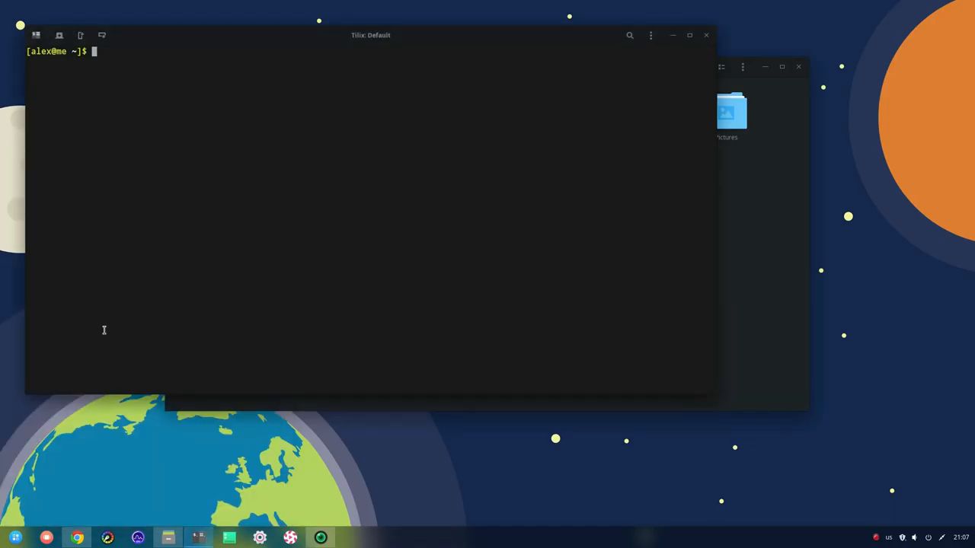
pyautogui.click(351, 537)
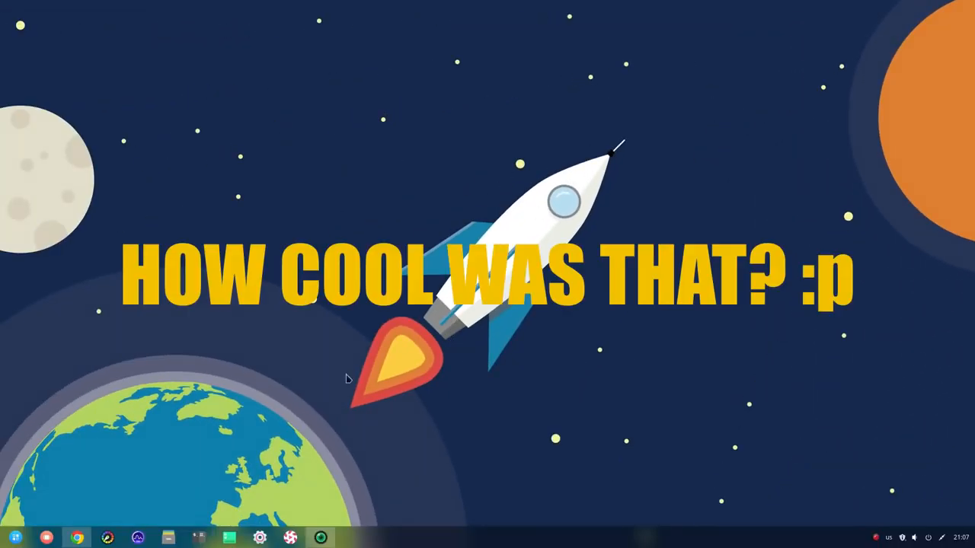
# - Show the workspace overview and switch to the fifth, headphones-wallpaper workspace
pyautogui.press('overview')
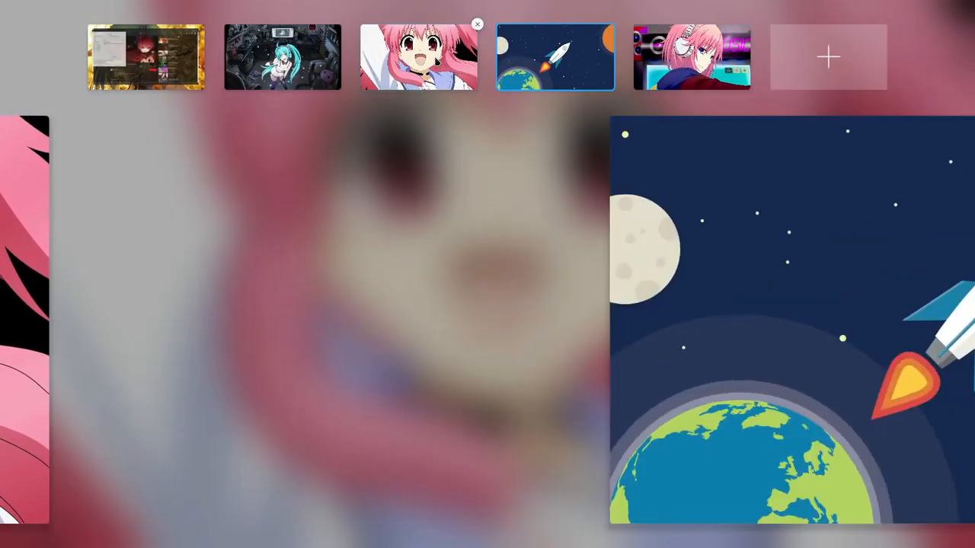
pyautogui.click(691, 57)
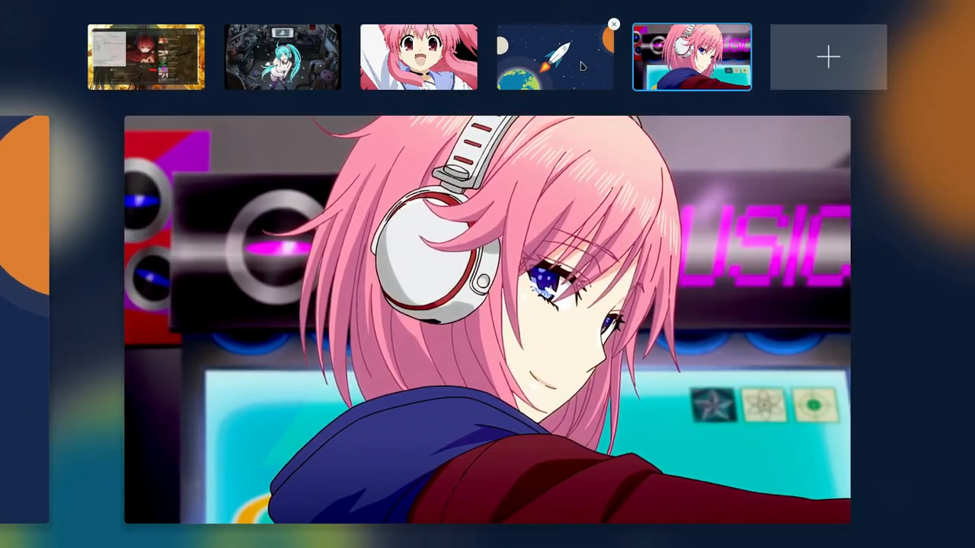